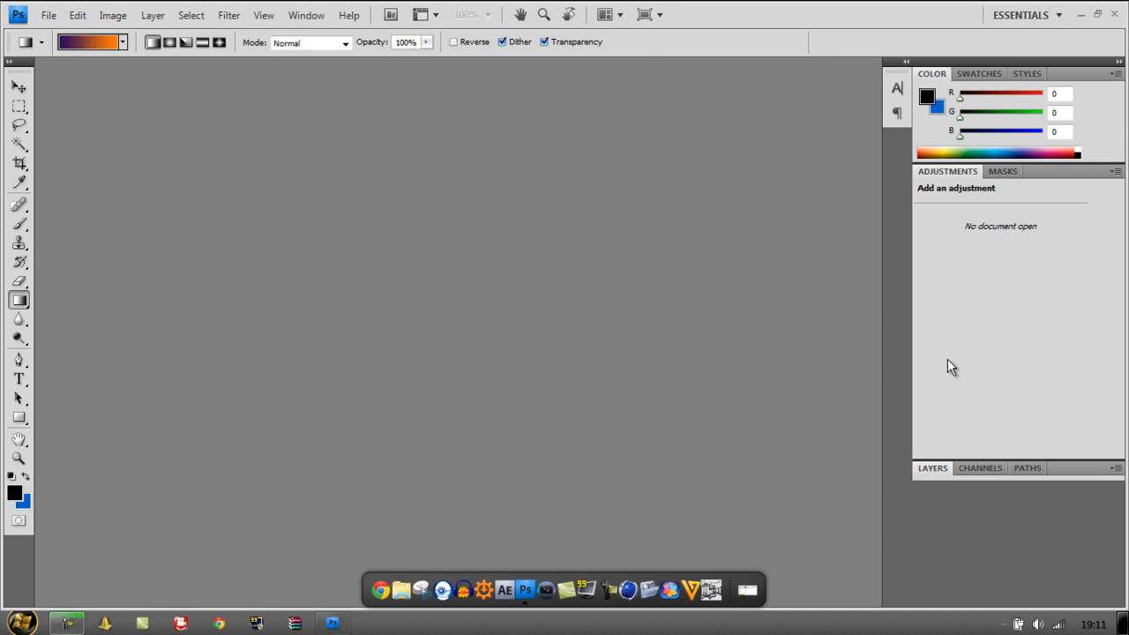
mouse_move(1040, 217)
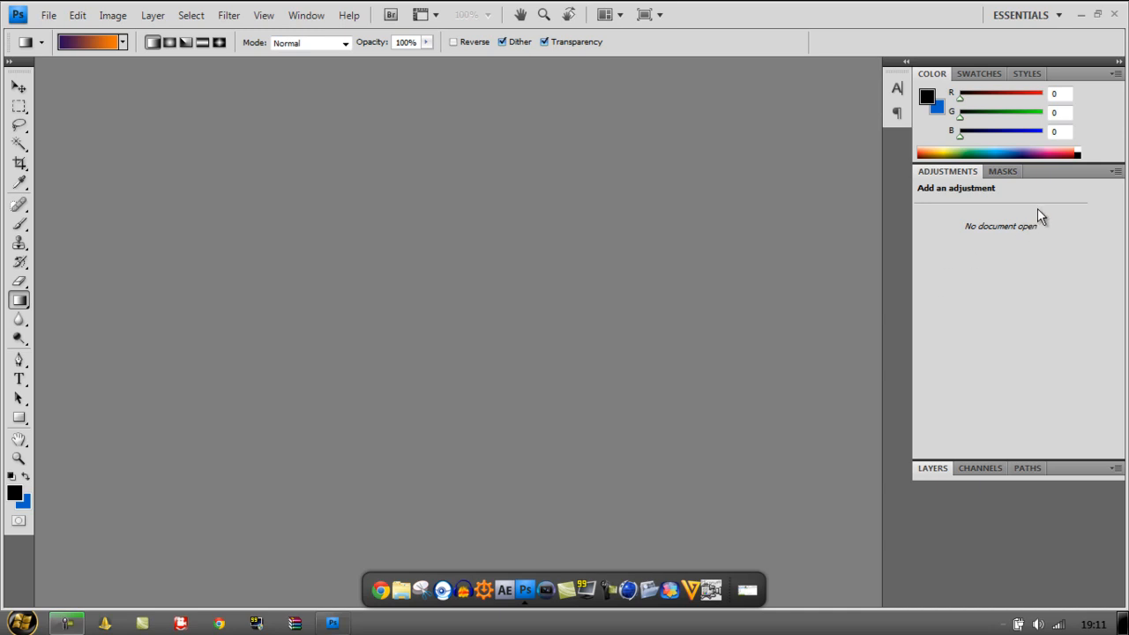
mouse_move(1083, 84)
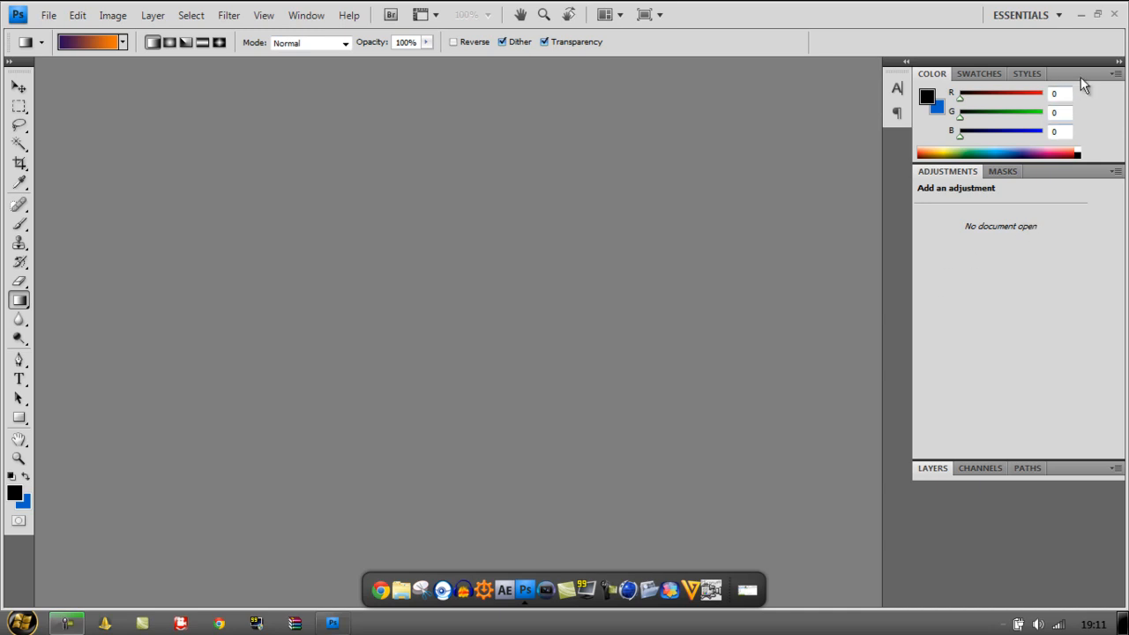
mouse_move(704, 163)
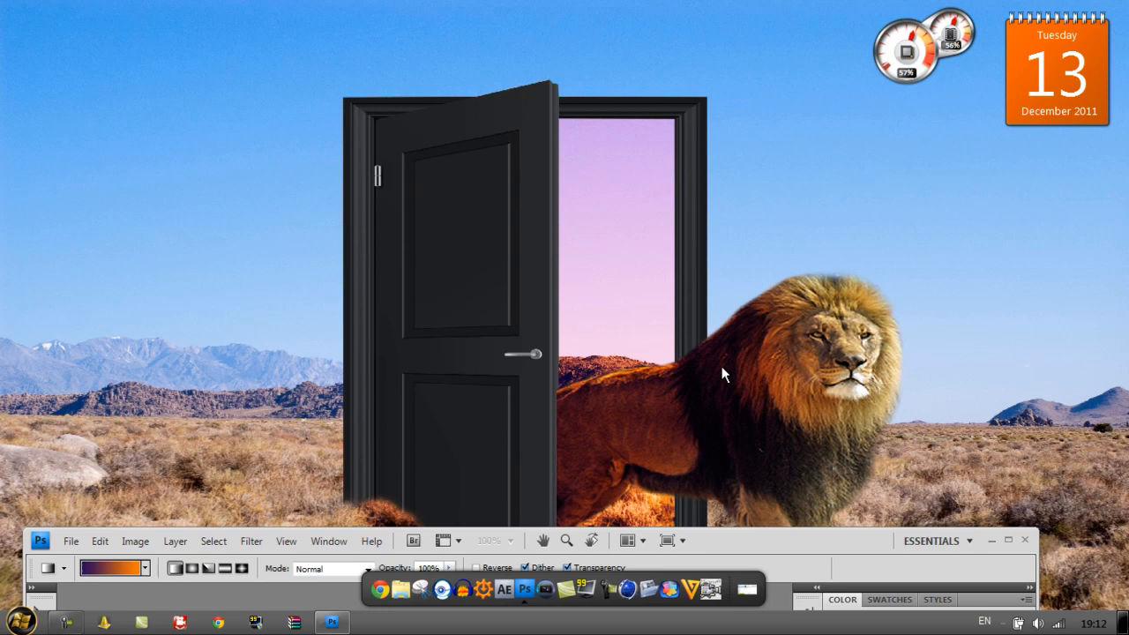
mouse_move(629, 395)
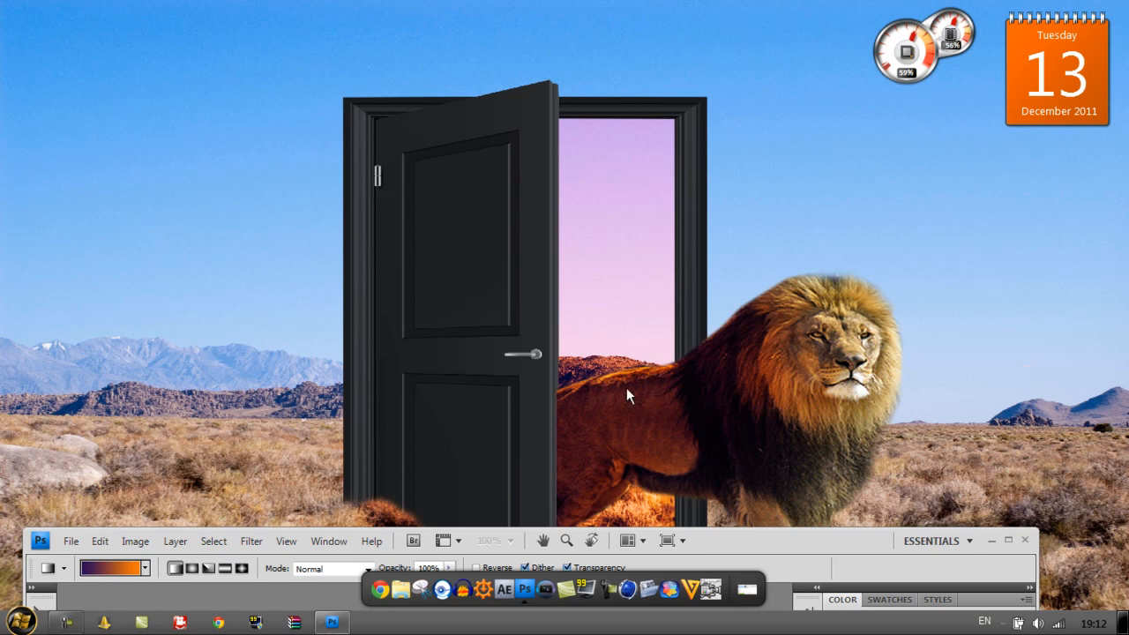
mouse_move(1008, 542)
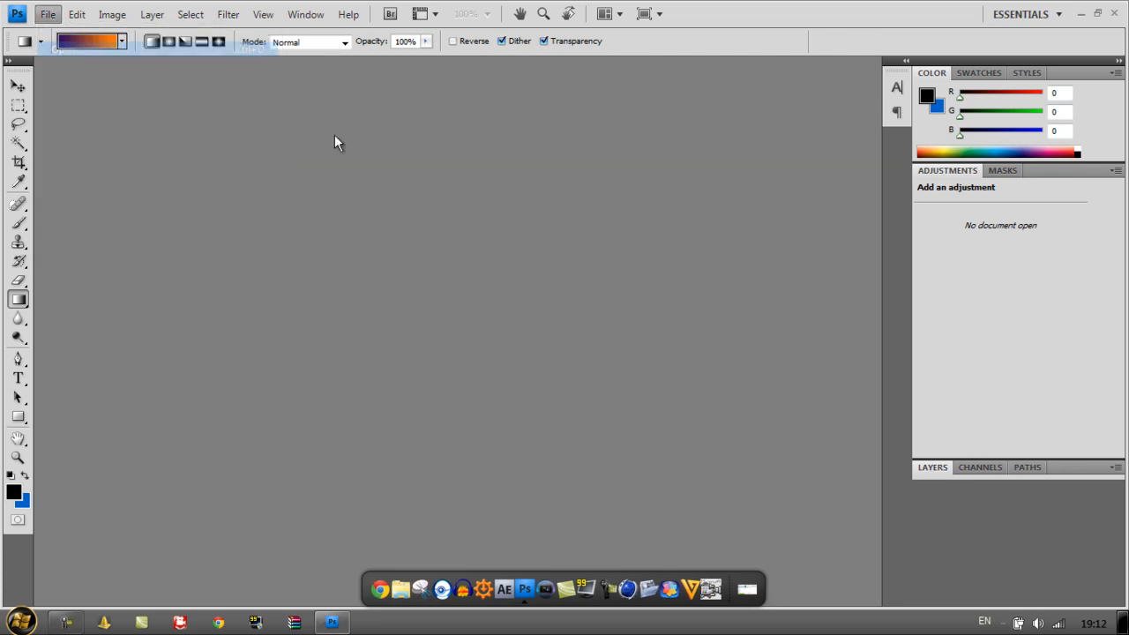
Step: Open the autumn tree field photo Field 1.jpg from My Pictures
left_click(48, 14)
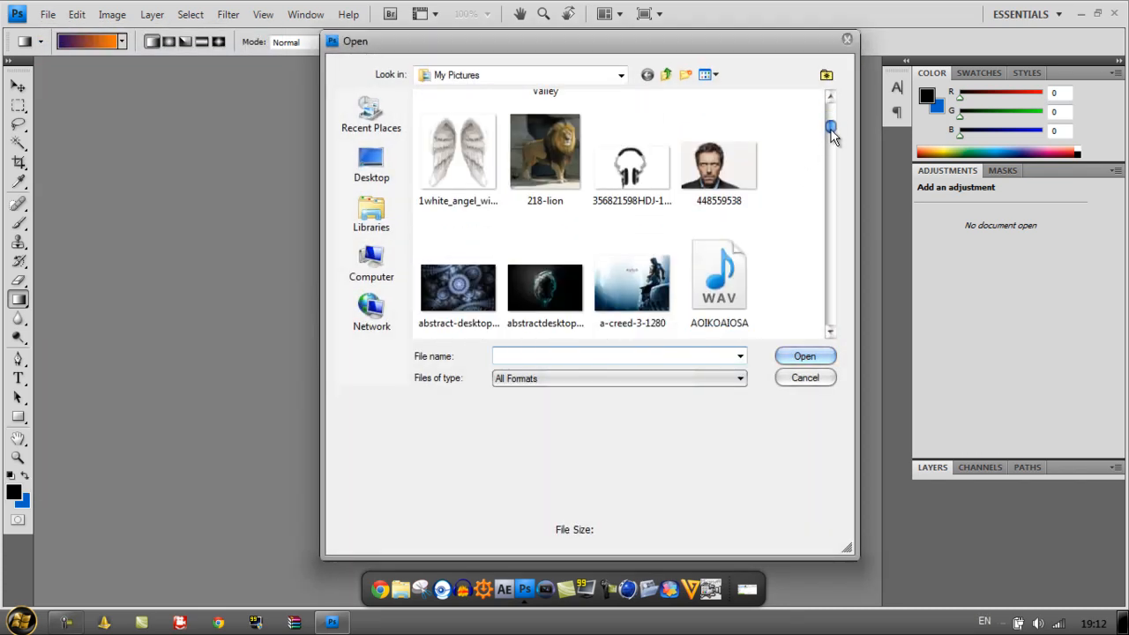
scroll("down", 3)
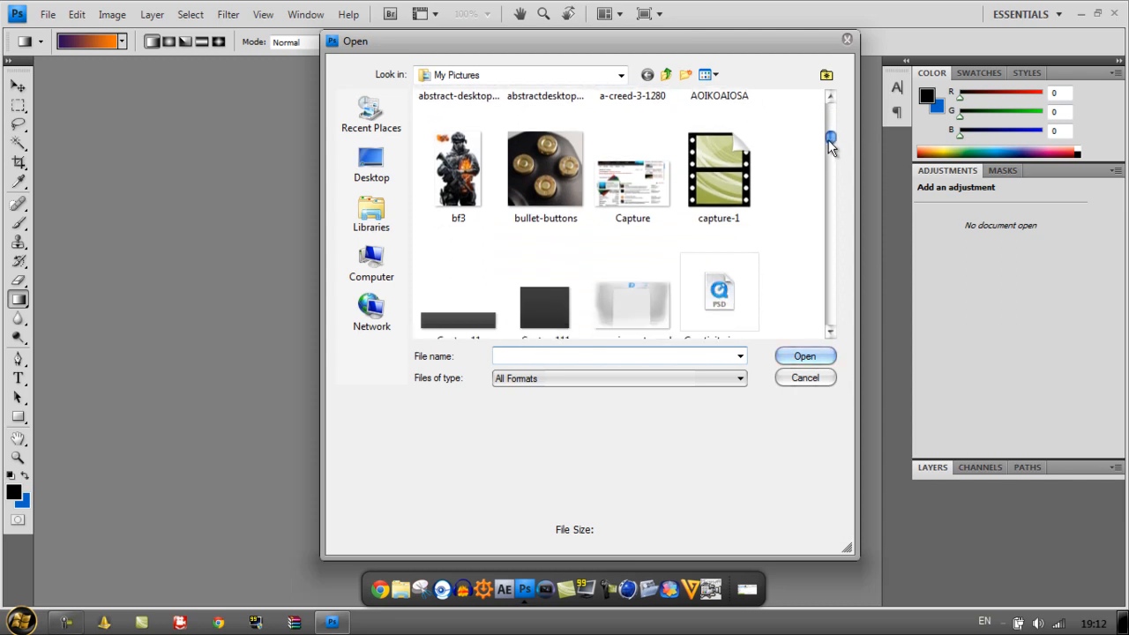
scroll("down", 3)
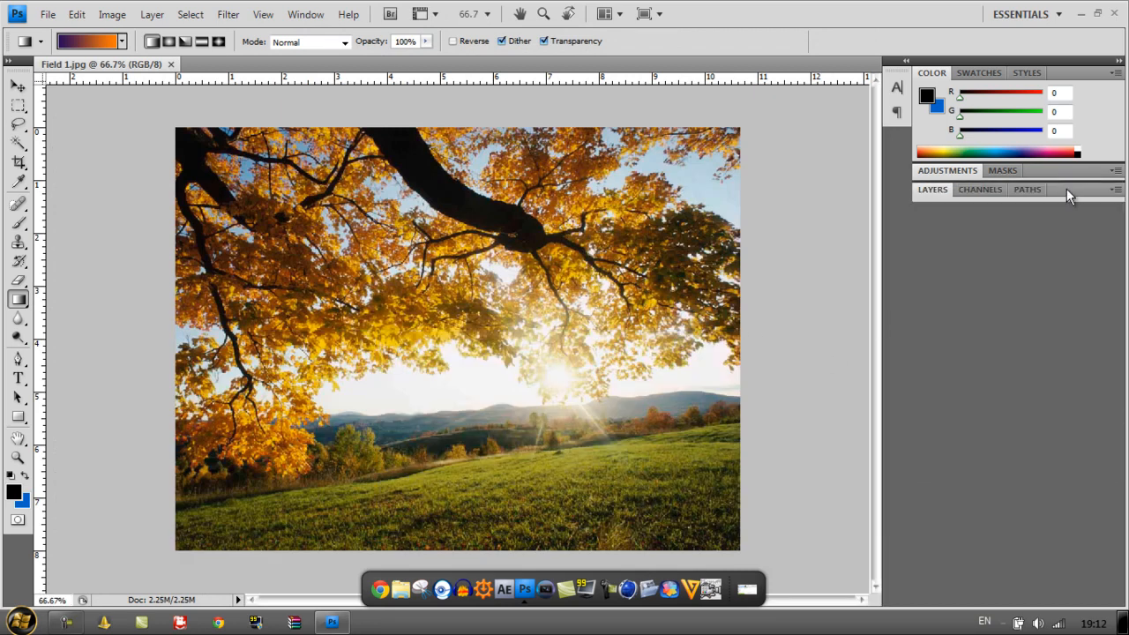
Step: Convert the locked Background layer into the editable Layer 0
left_click(932, 189)
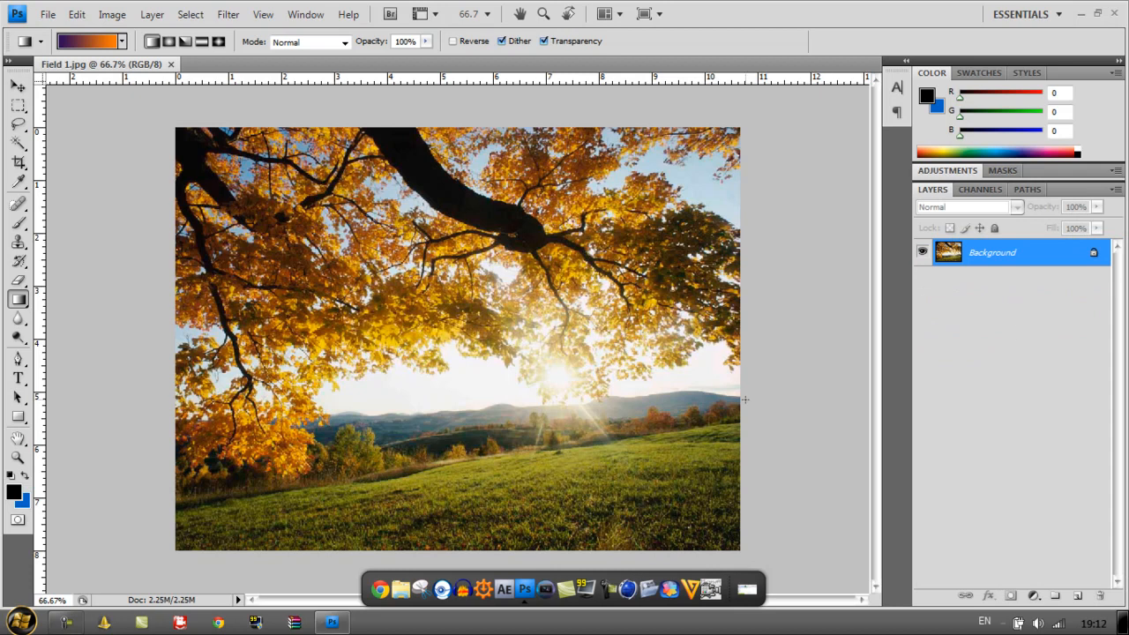
mouse_move(362, 436)
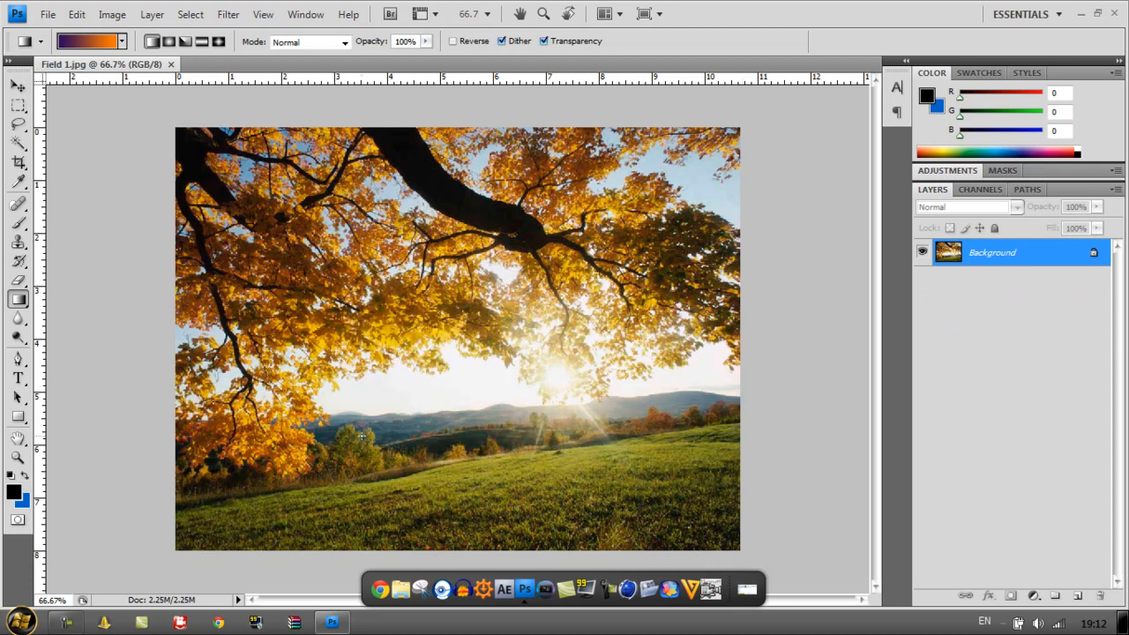
mouse_move(640, 413)
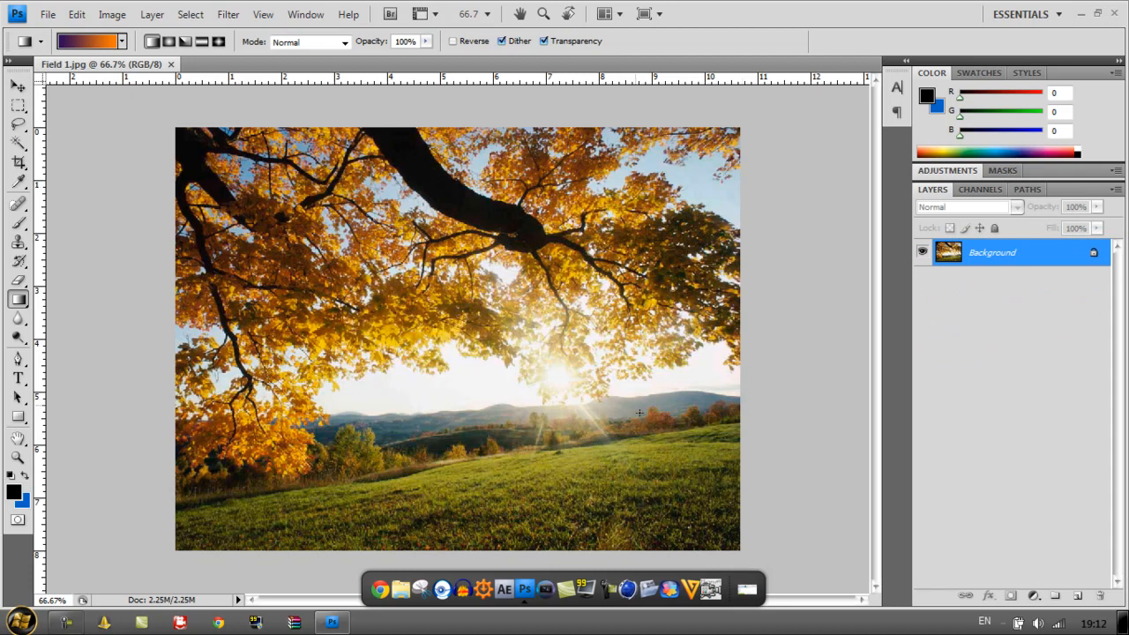
mouse_move(851, 310)
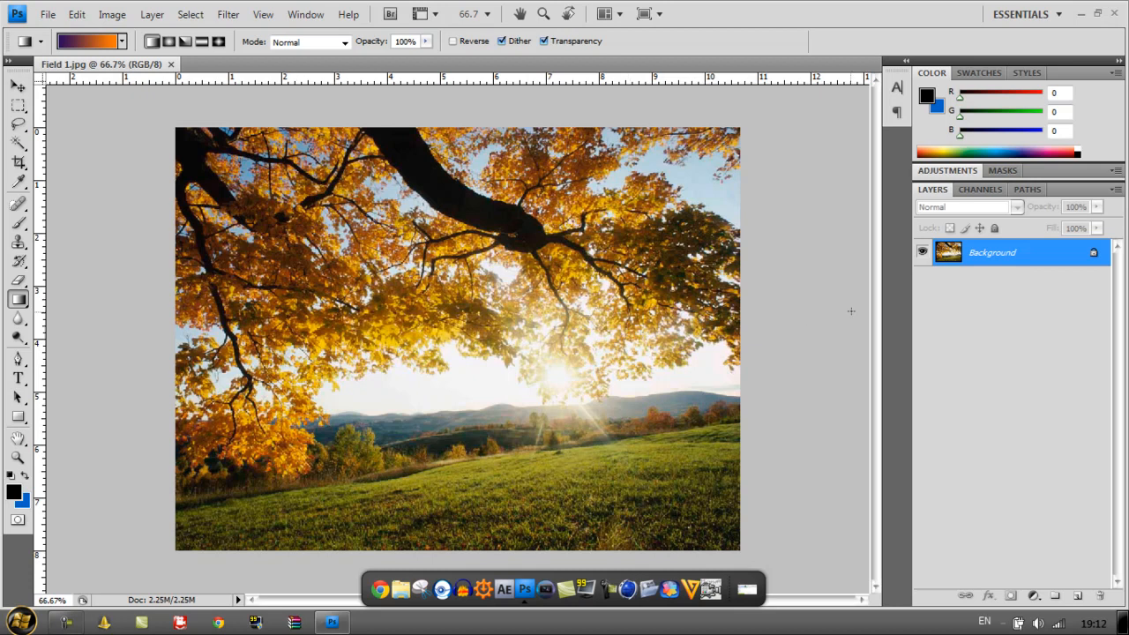
mouse_move(822, 270)
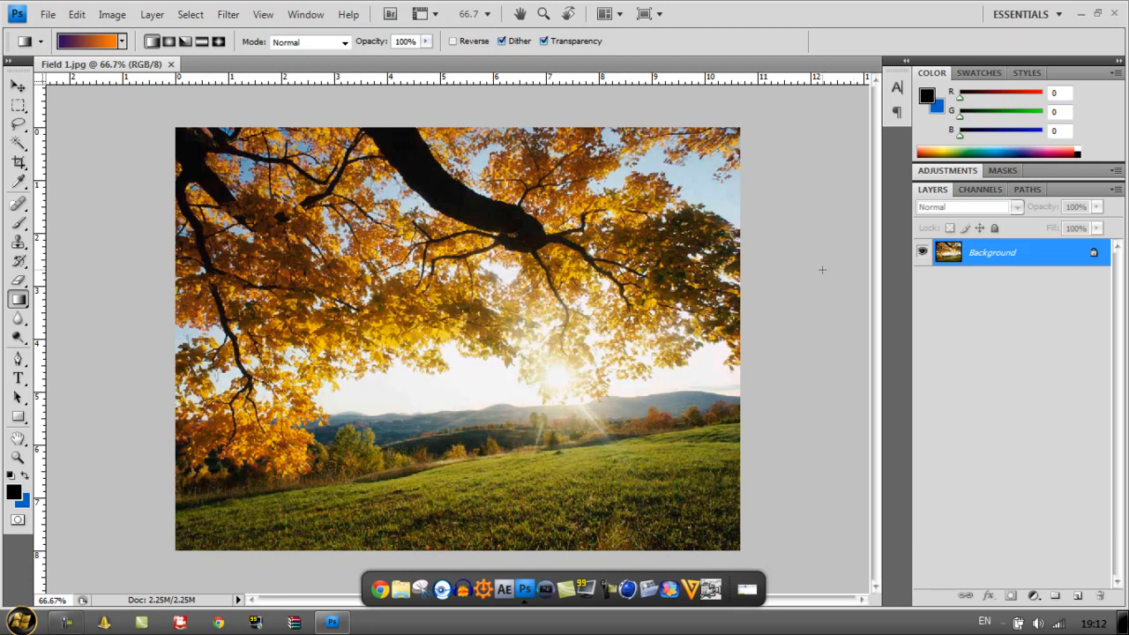
mouse_move(1023, 256)
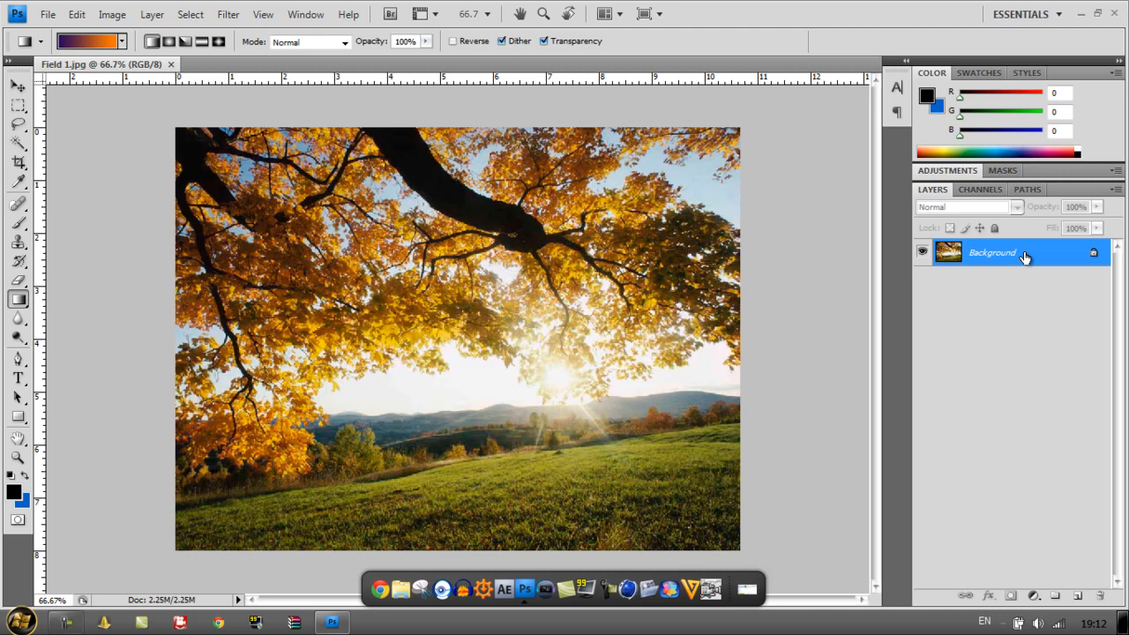
double_click(991, 253)
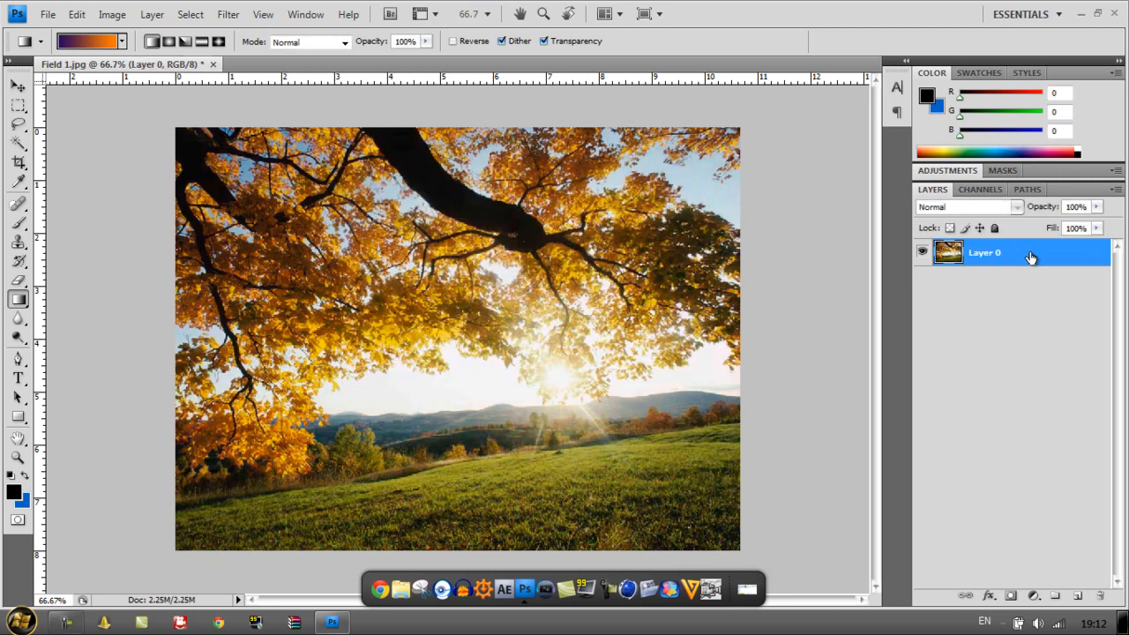
mouse_move(1027, 574)
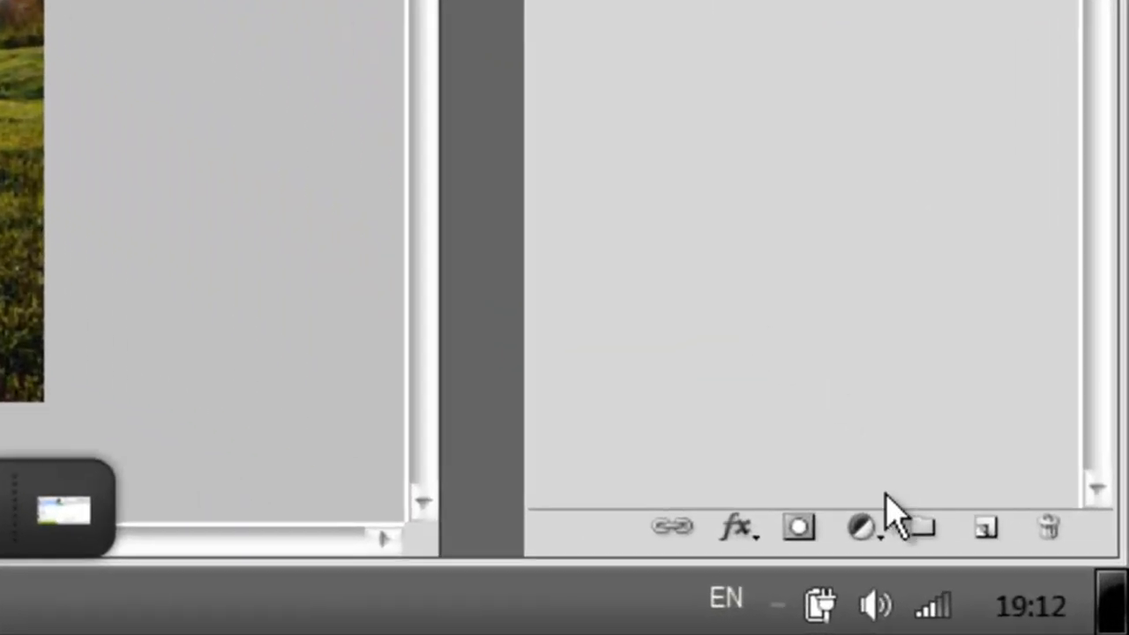
mouse_move(860, 527)
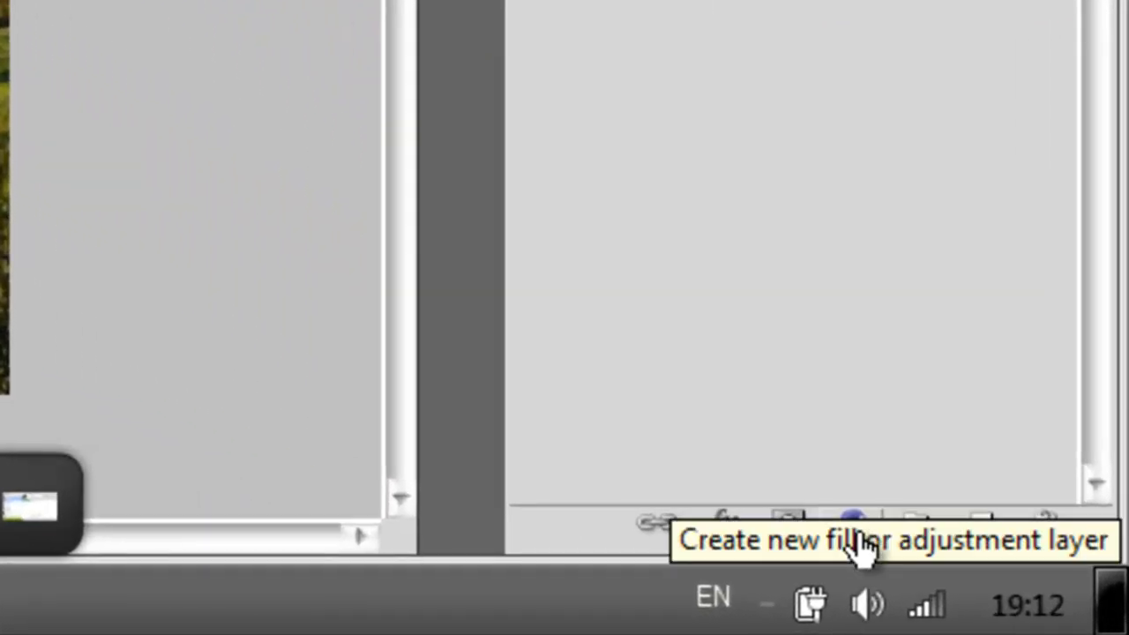
Step: Add a Gradient Map adjustment layer above Layer 0 and show the gradient presets
left_click(852, 523)
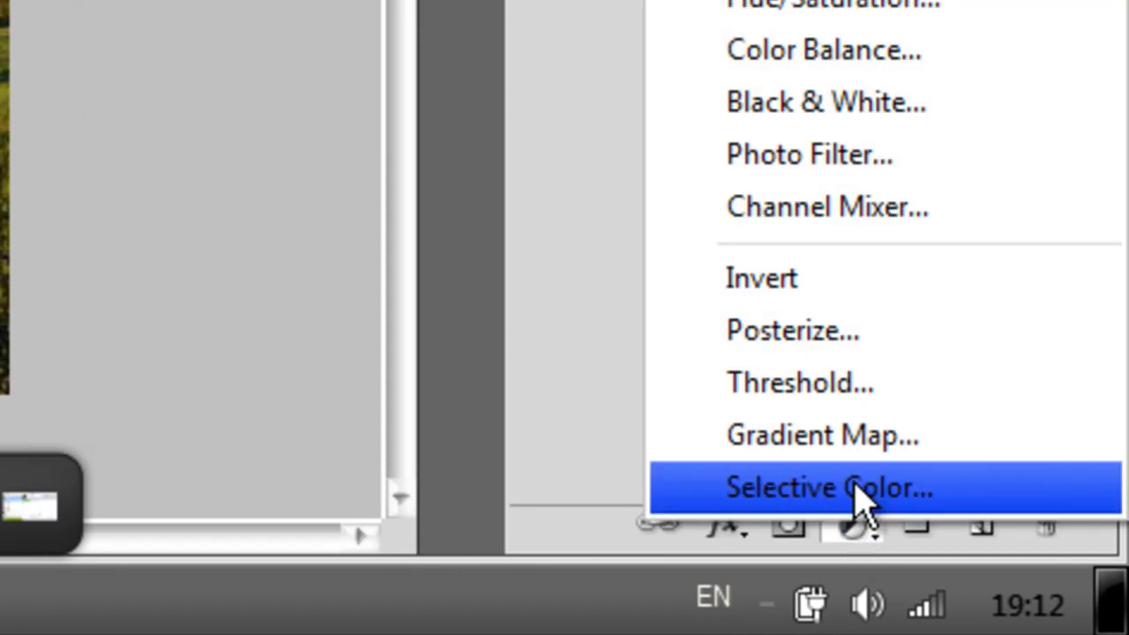
left_click(821, 434)
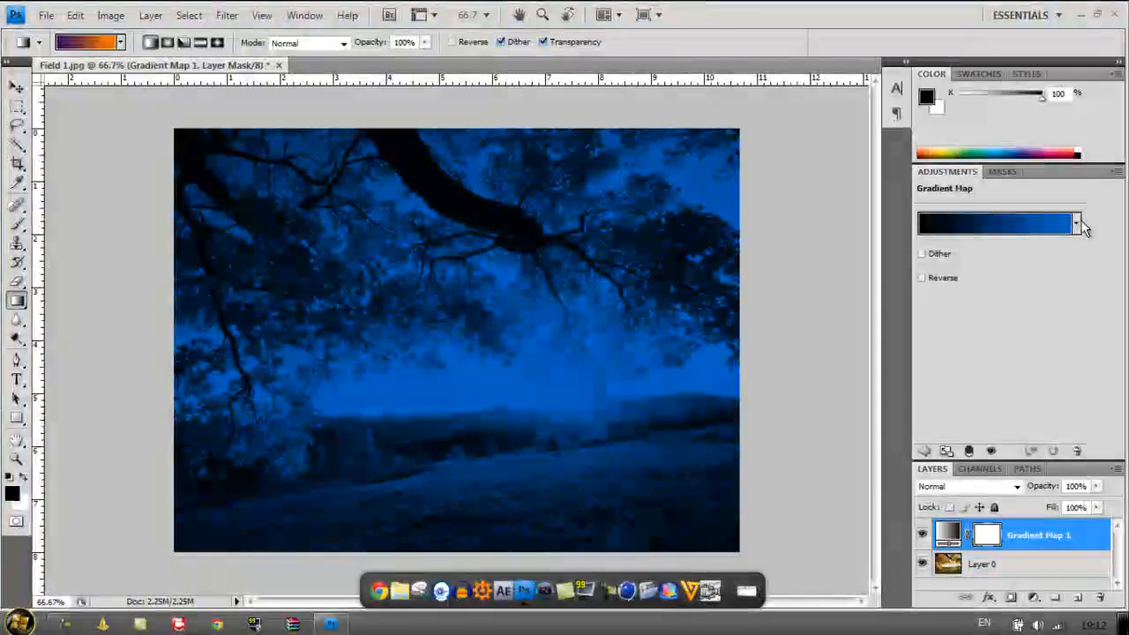
left_click(1076, 223)
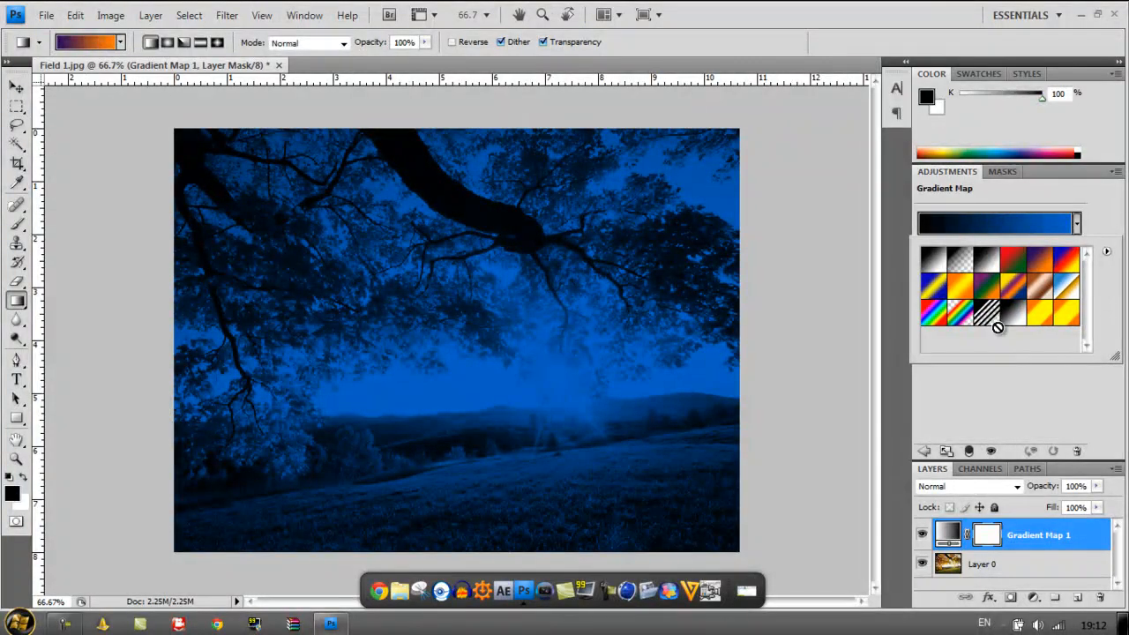
mouse_move(1041, 269)
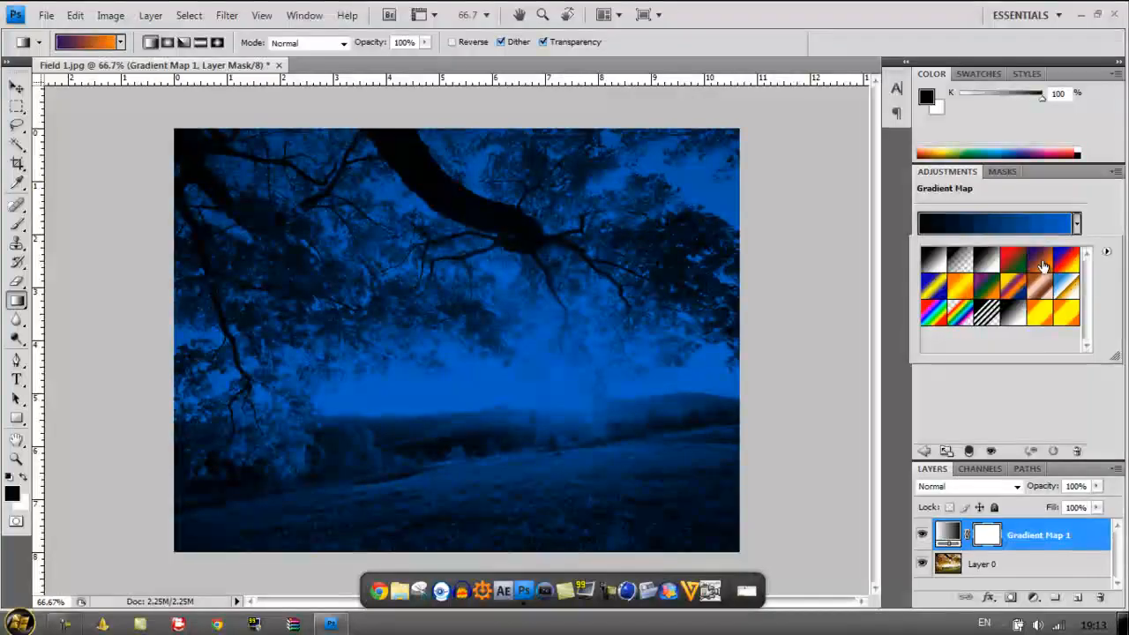
Step: Apply the purple-to-orange gradient preset and set Gradient Map 1's blend mode to Overlay
left_click(1044, 266)
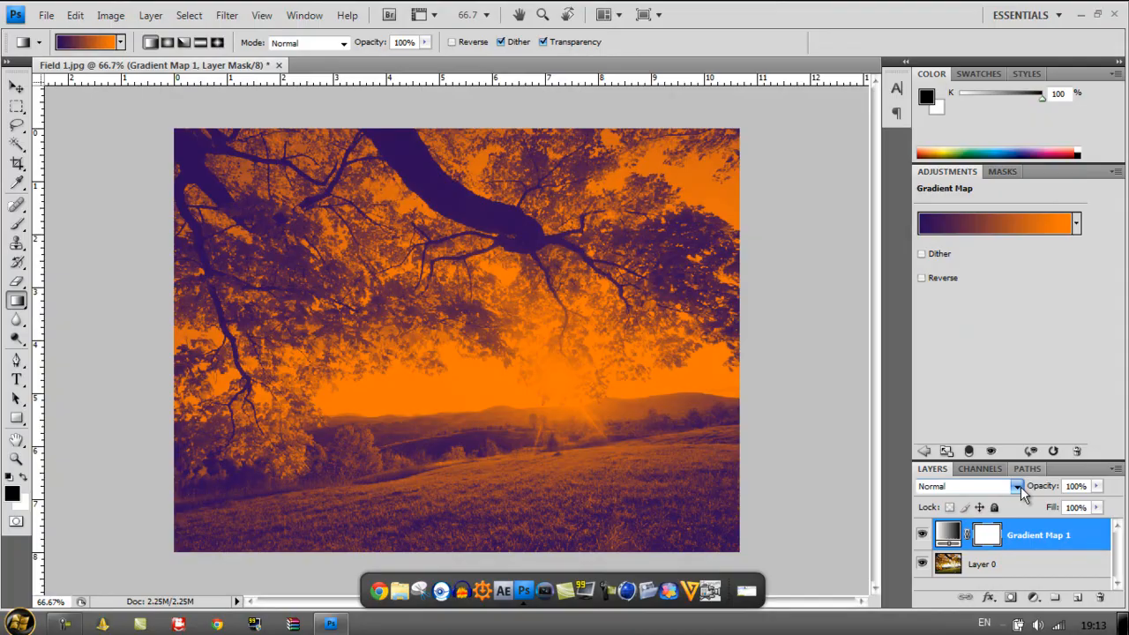
left_click(1016, 486)
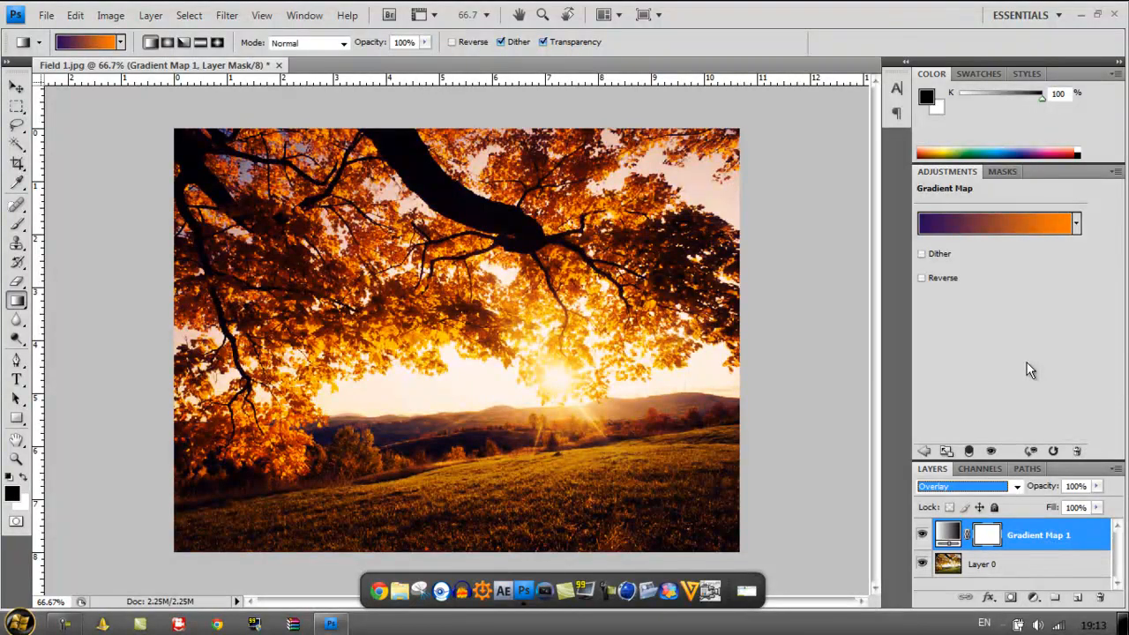
mouse_move(1060, 316)
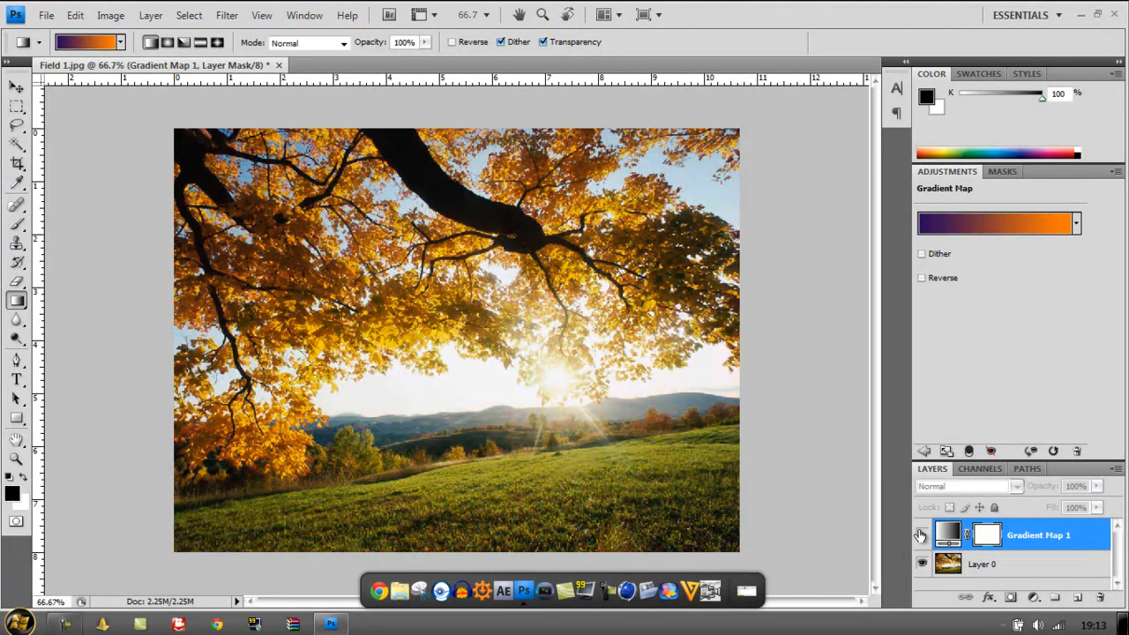
left_click(922, 535)
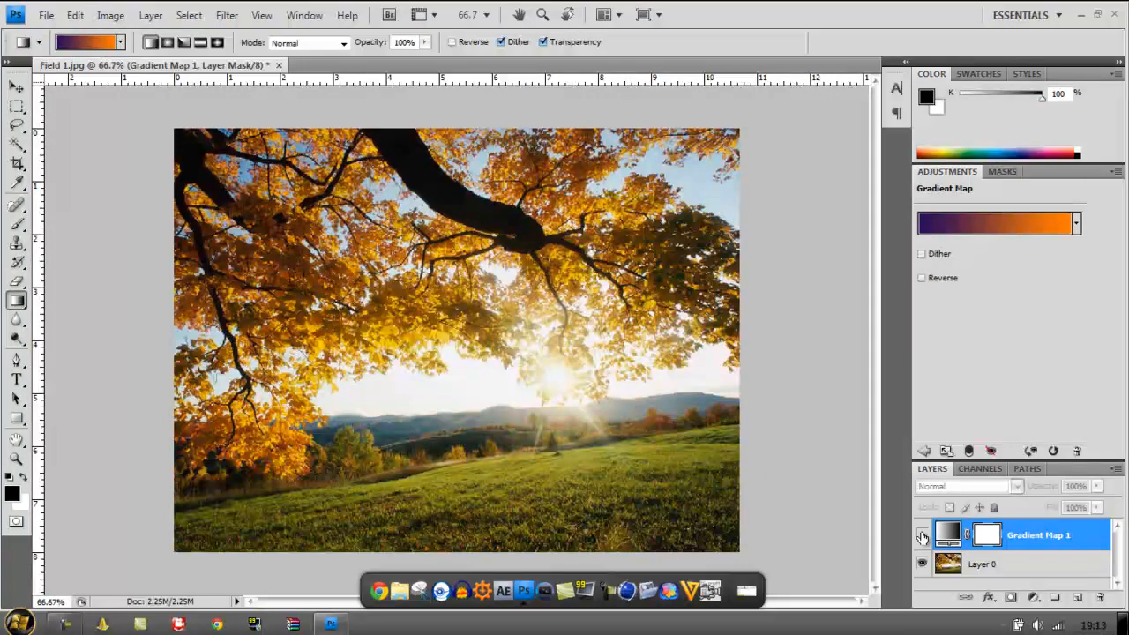
left_click(966, 486)
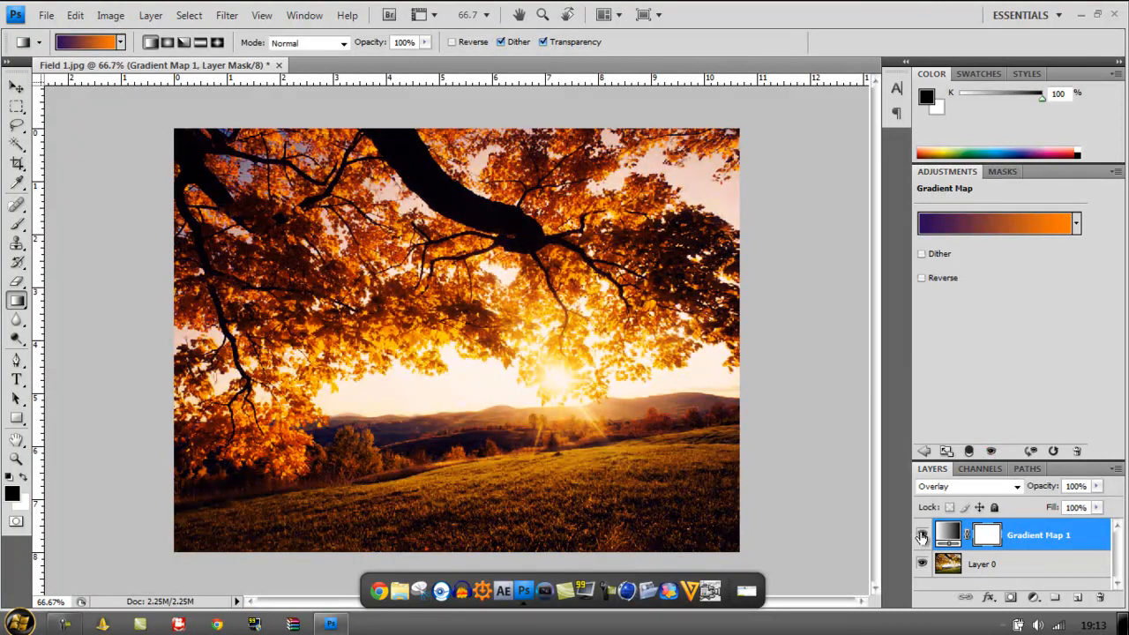
mouse_move(922, 538)
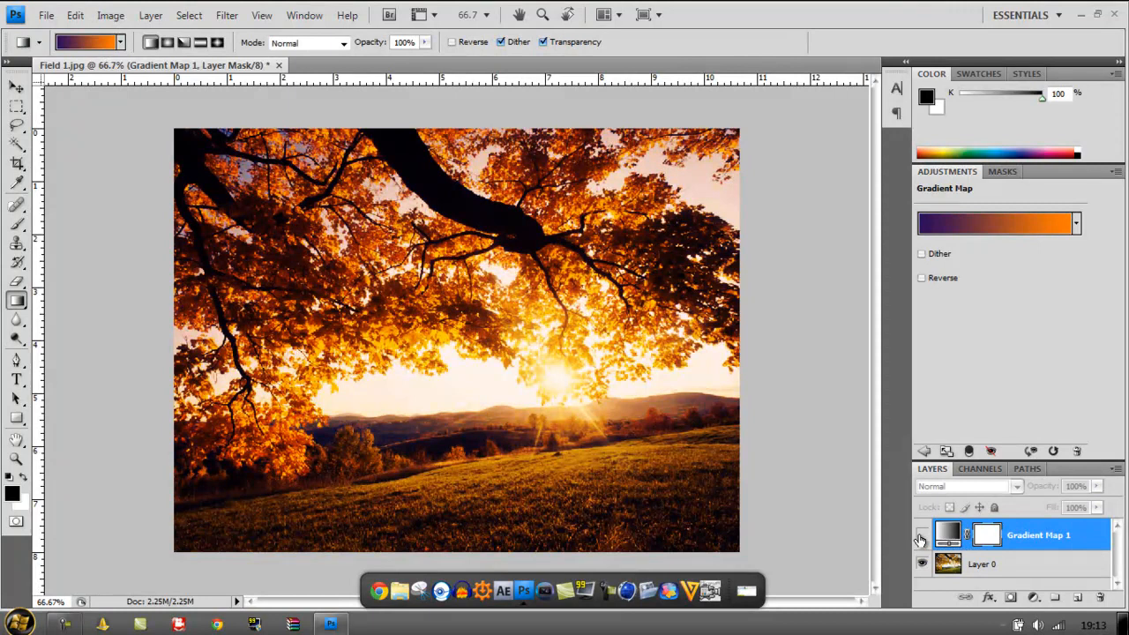
left_click(923, 538)
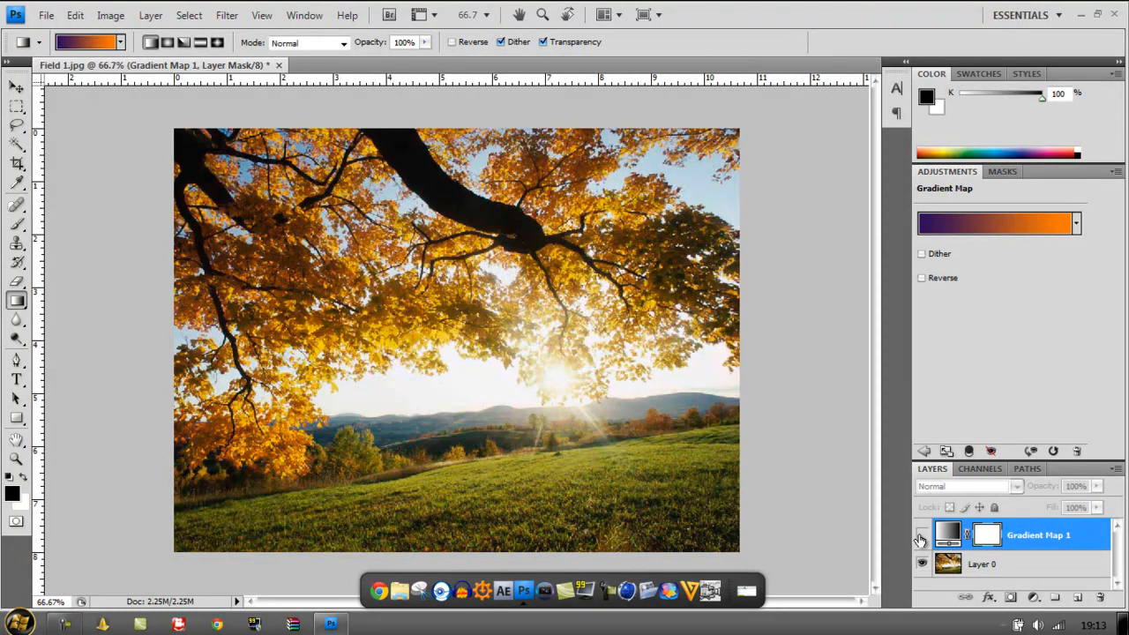
left_click(965, 485)
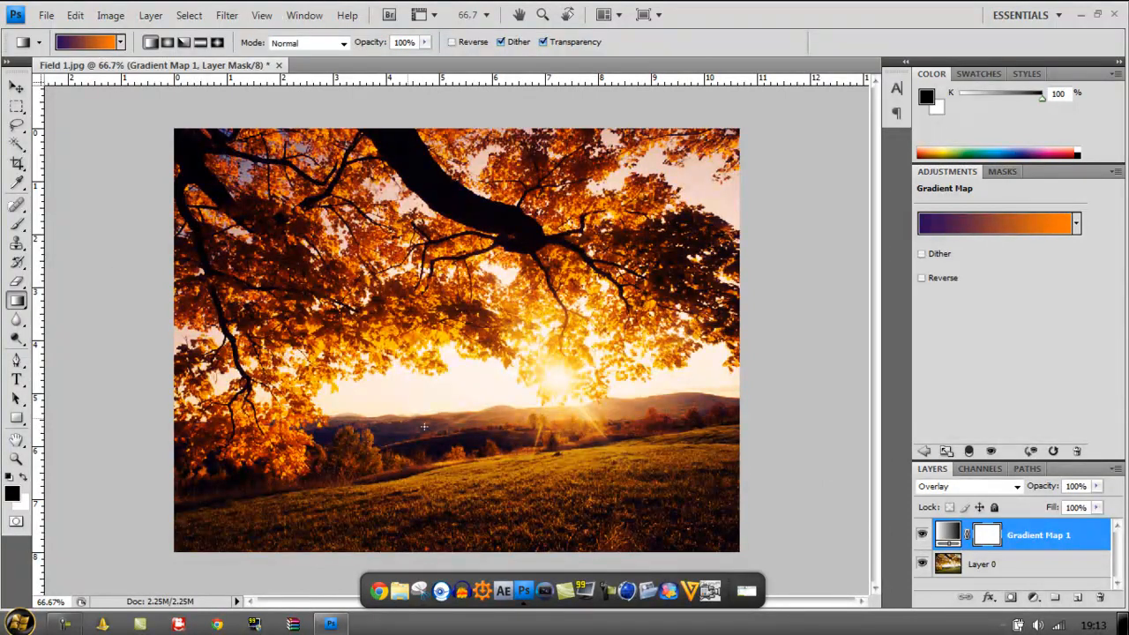
mouse_move(79, 264)
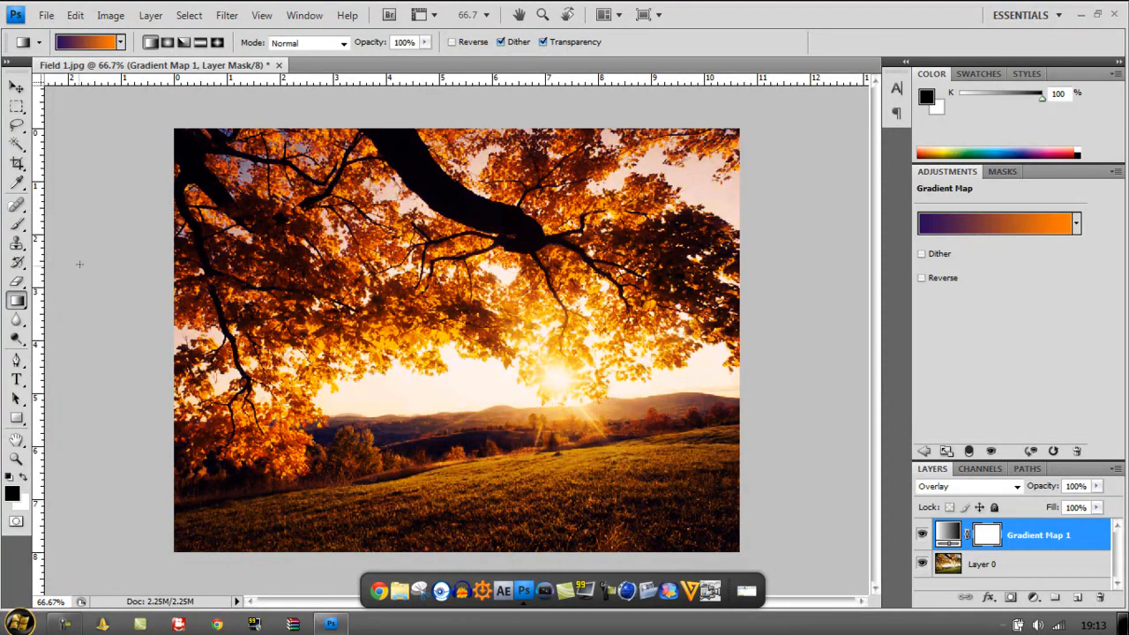
mouse_move(798, 238)
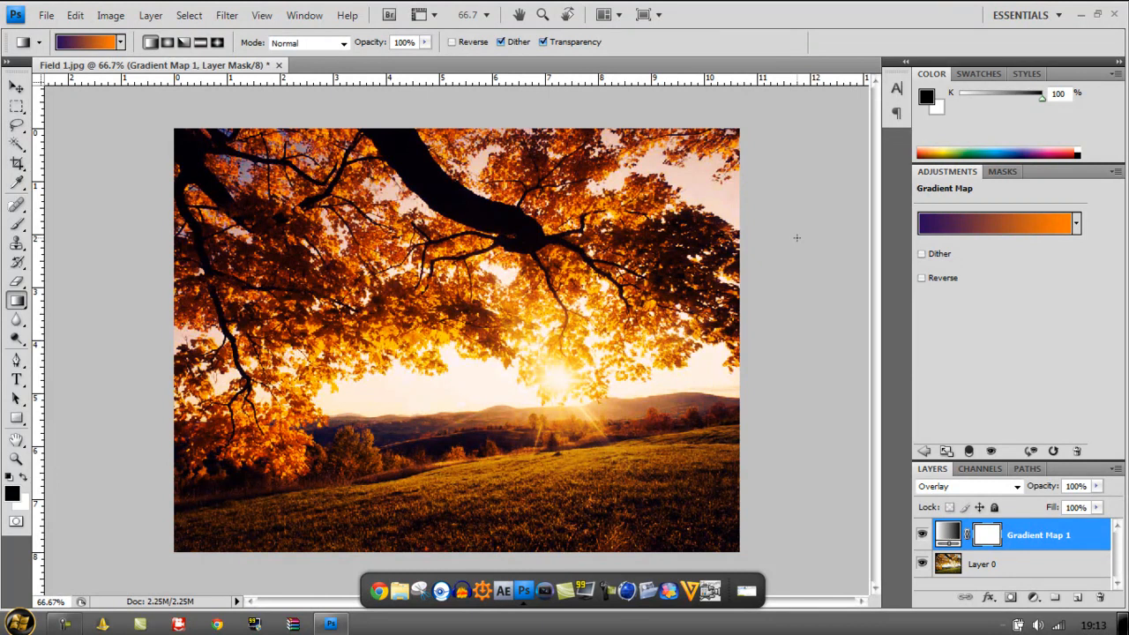
mouse_move(720, 94)
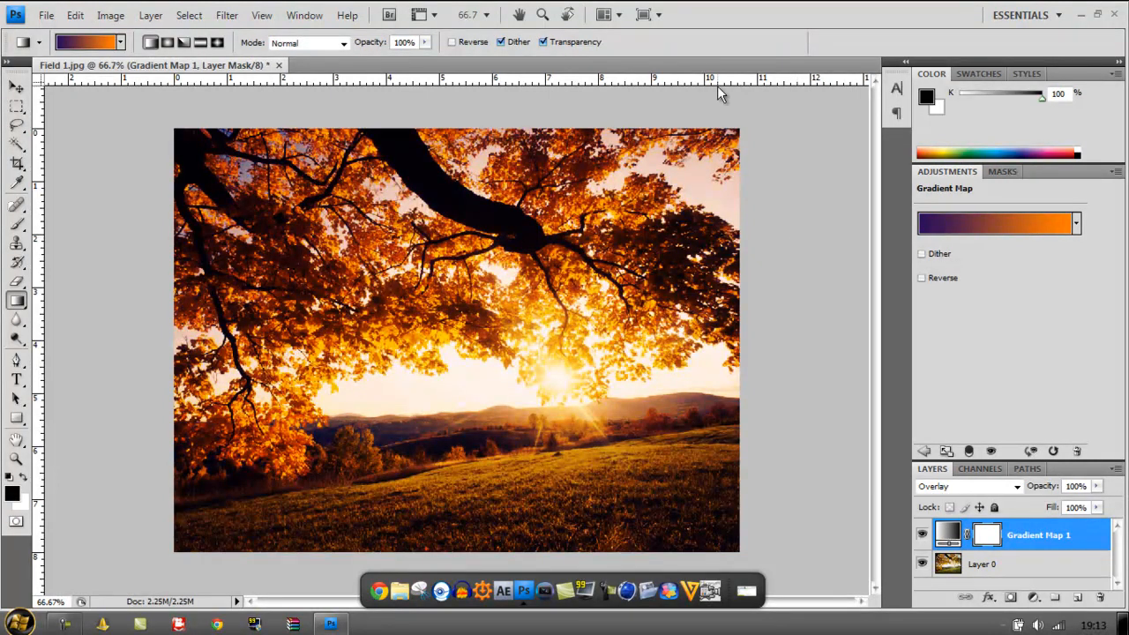